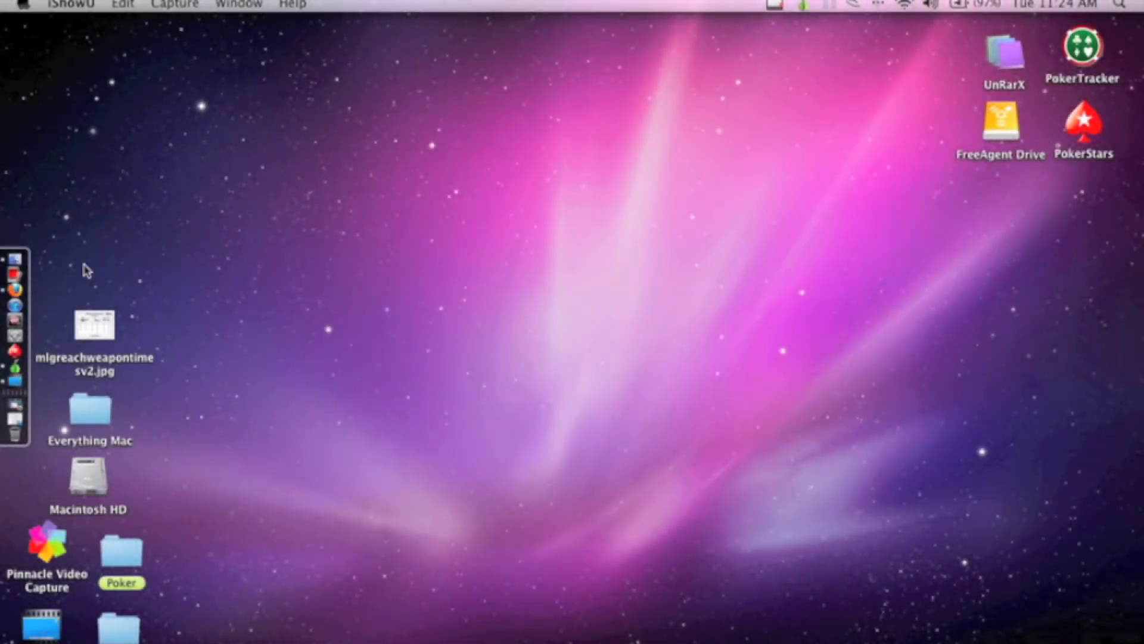
pyautogui.moveTo(43, 272)
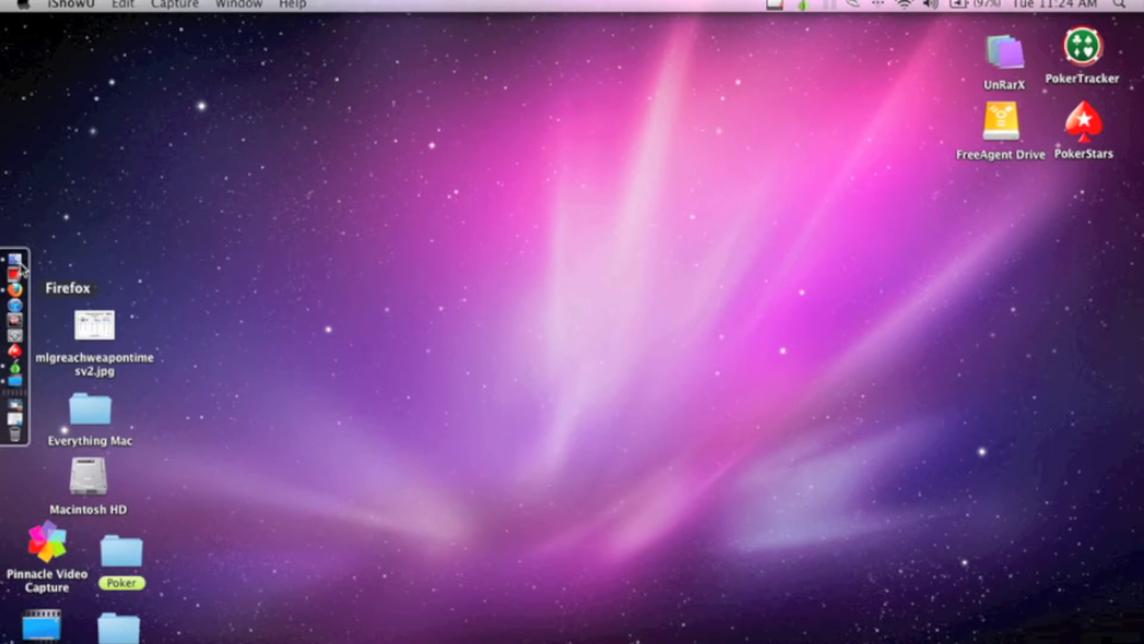
# Launch Firefox and search YouTube for 'i see stars - over it' to reach the video
pyautogui.click(13, 292)
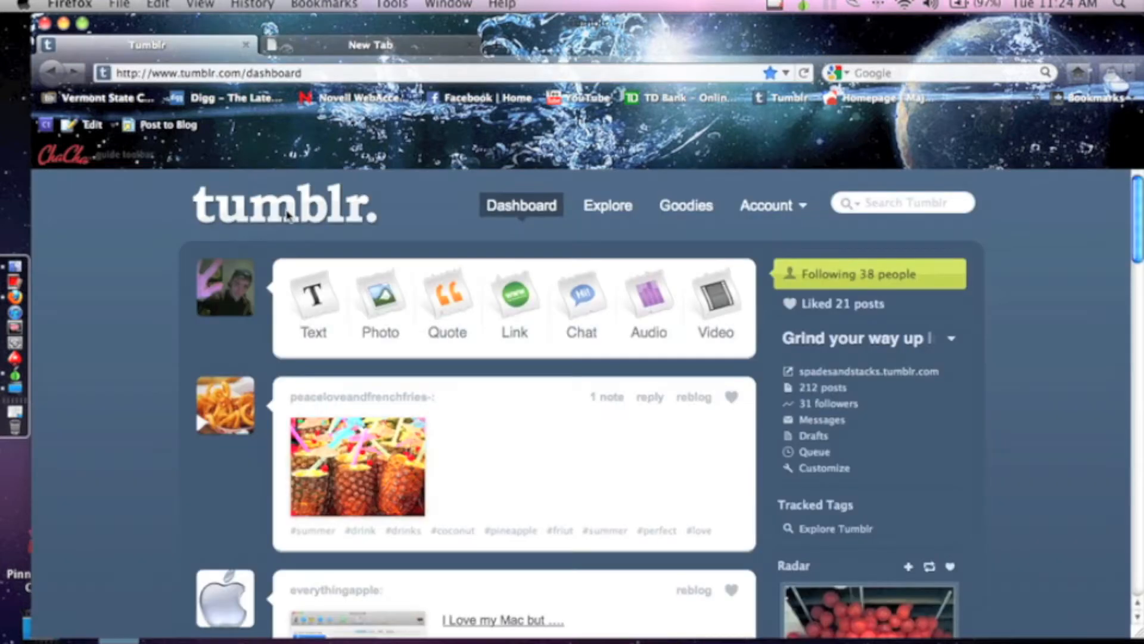
pyautogui.moveTo(559, 451)
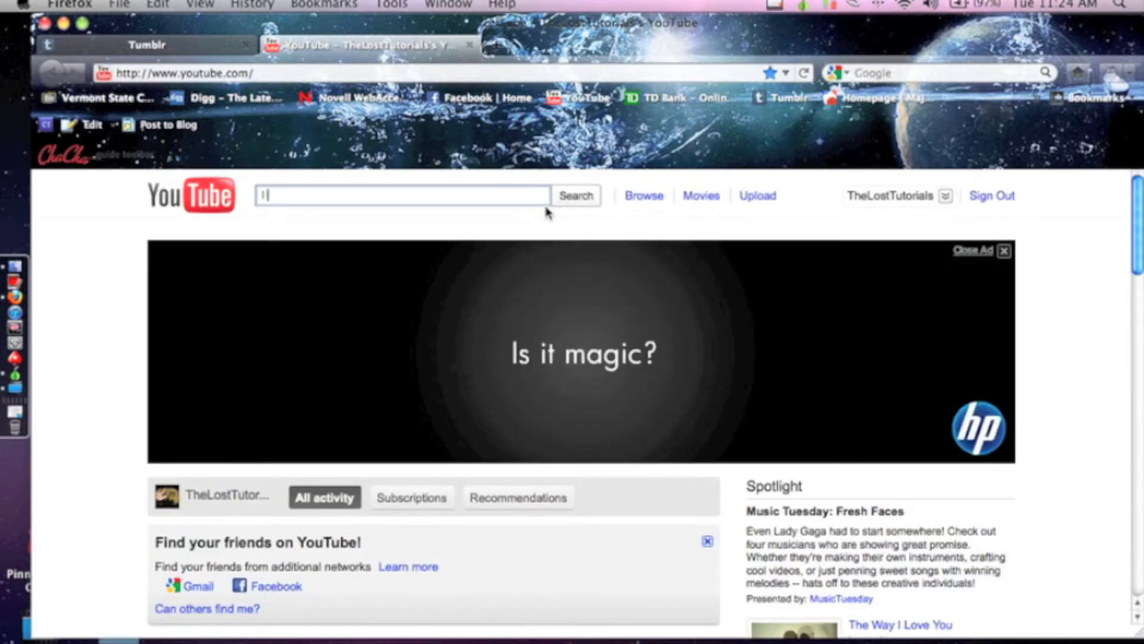
pyautogui.write('i see stars')
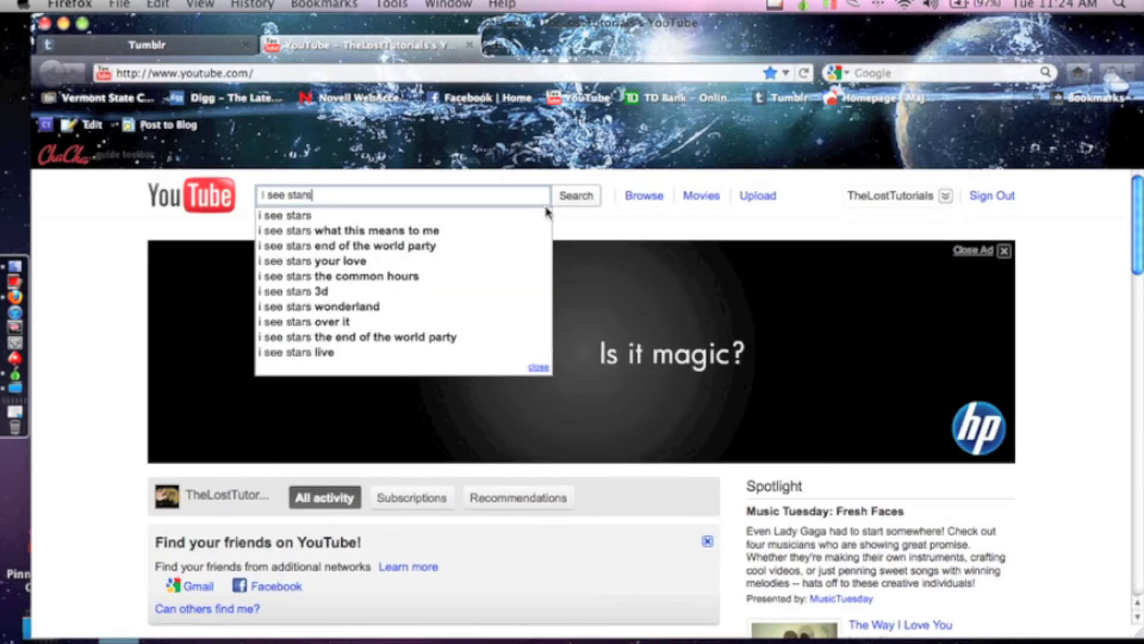
pyautogui.write('- ov')
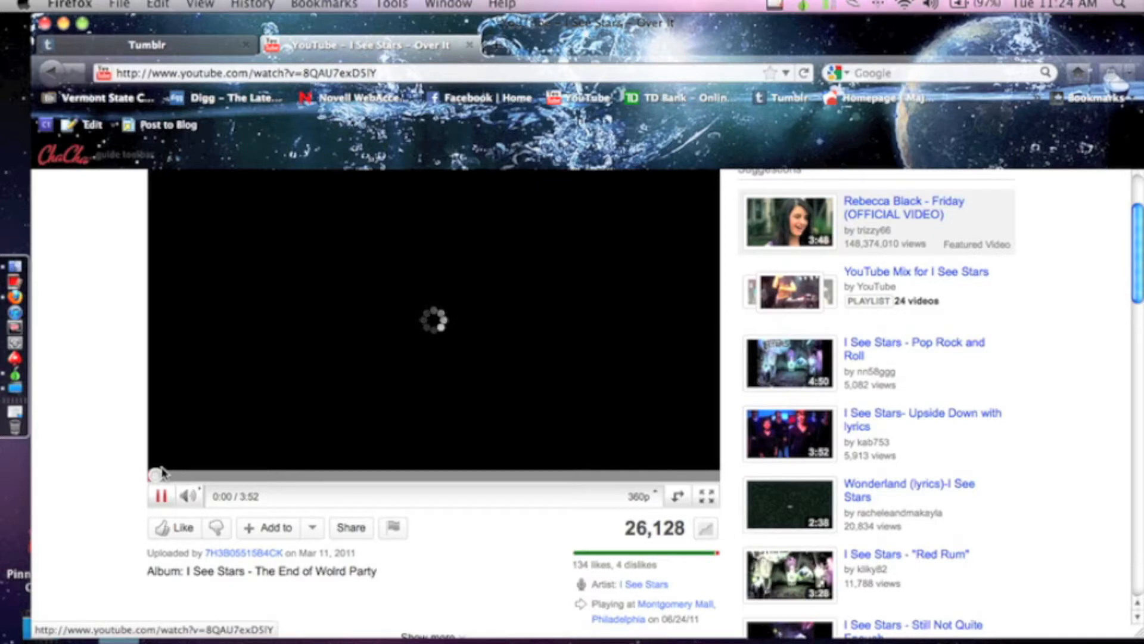
# Pause the Over It video and reveal its embed code from the Share panel
pyautogui.click(161, 495)
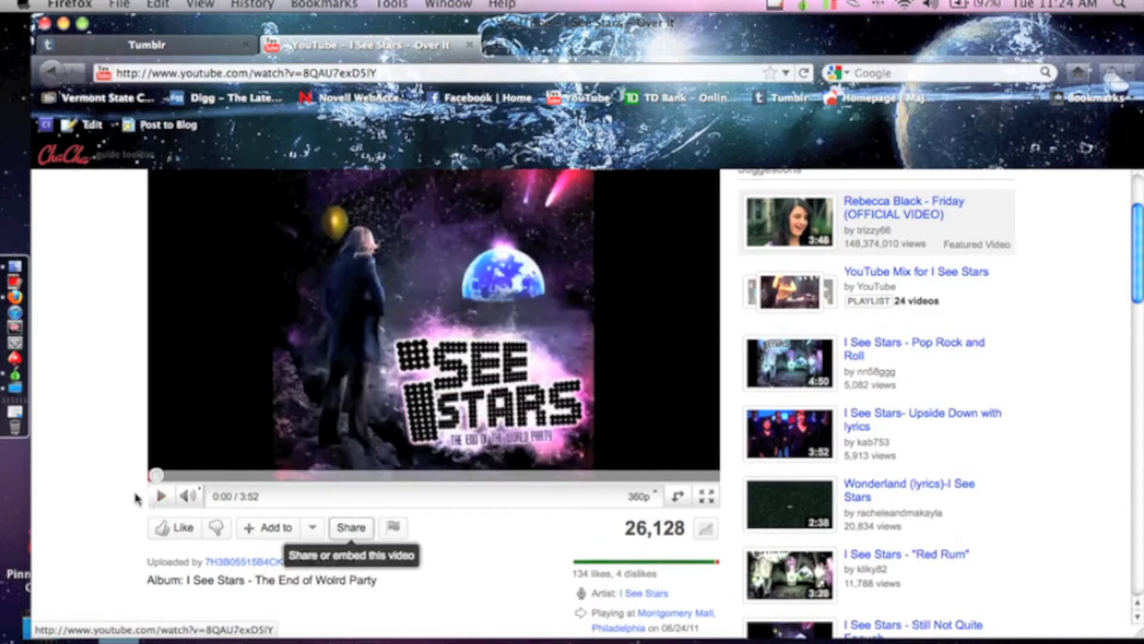
pyautogui.click(351, 528)
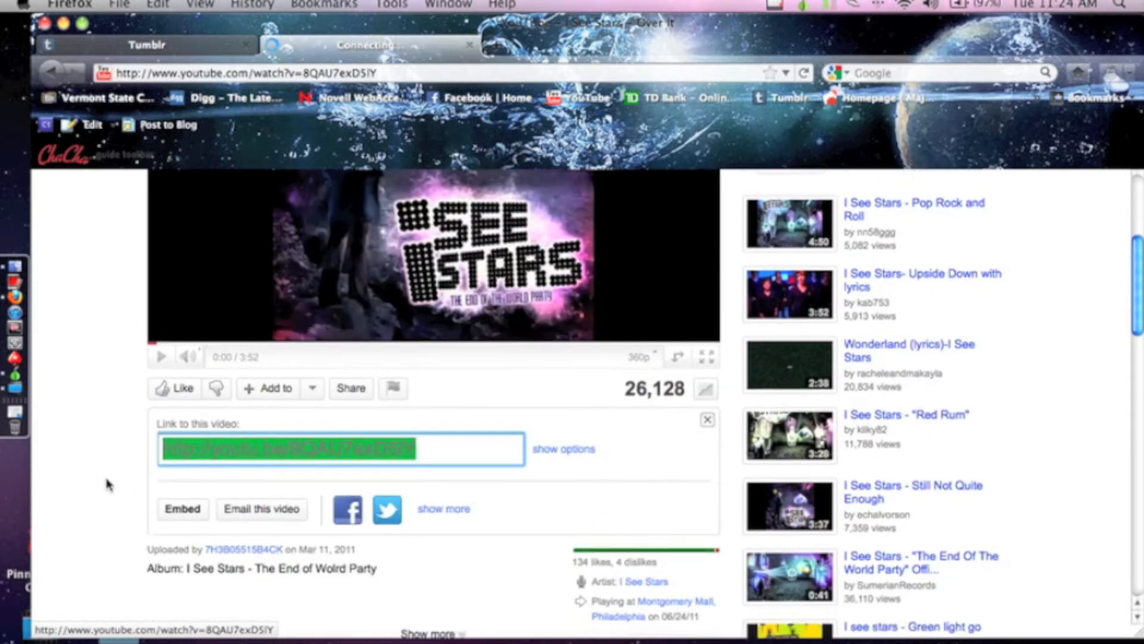
pyautogui.scroll(-3)
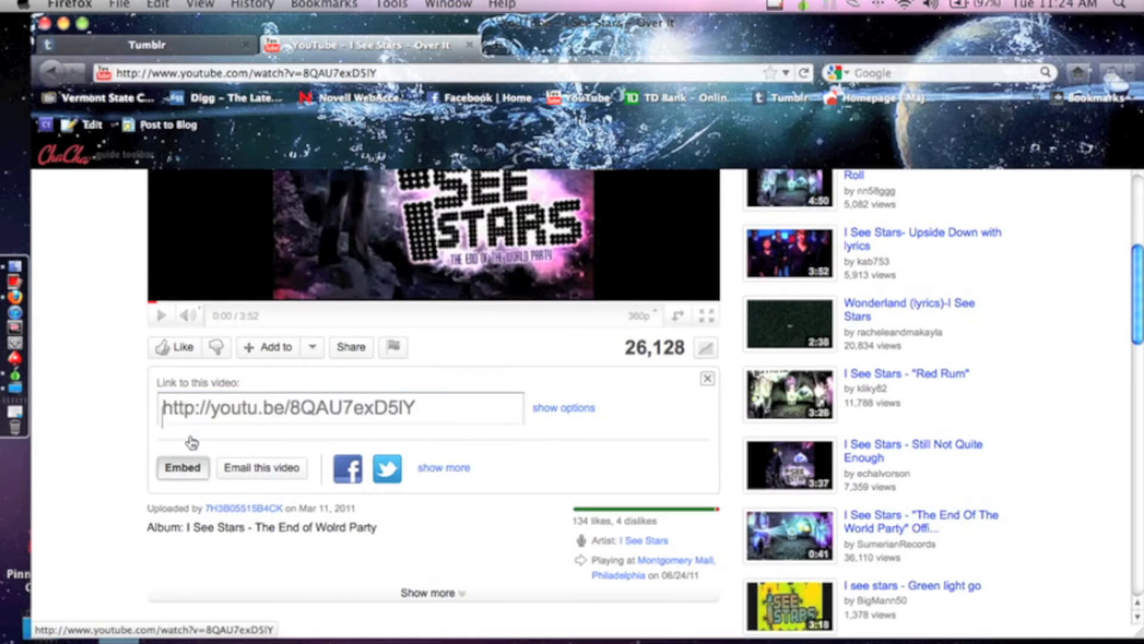
pyautogui.click(182, 467)
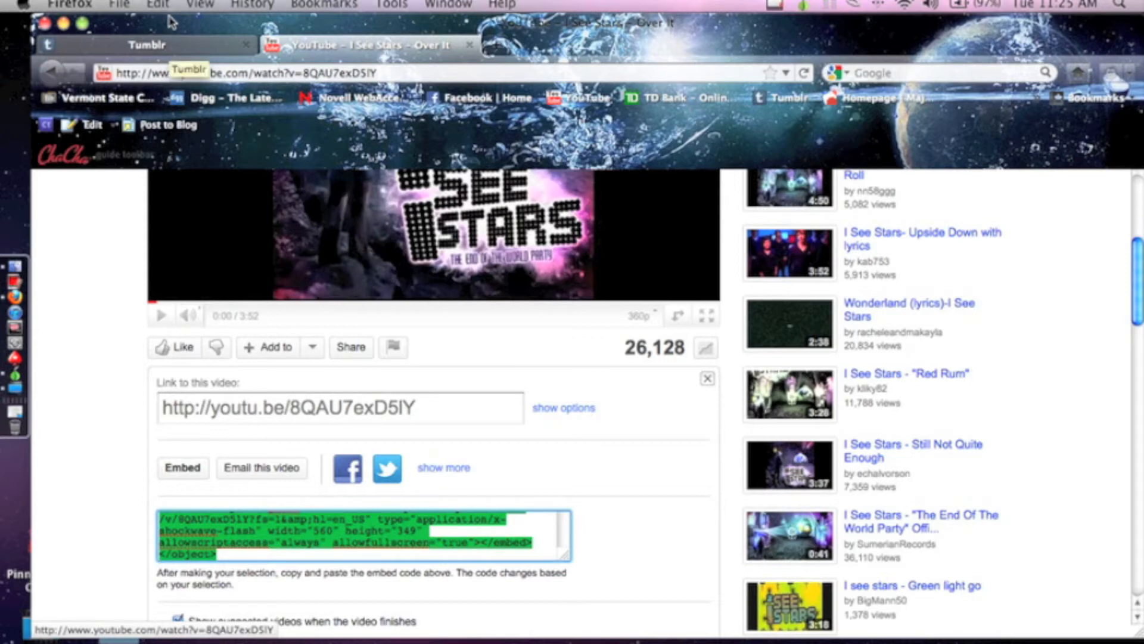
# Go from the Tumblr dashboard to the blog's public page and into its Customize editor
pyautogui.click(145, 44)
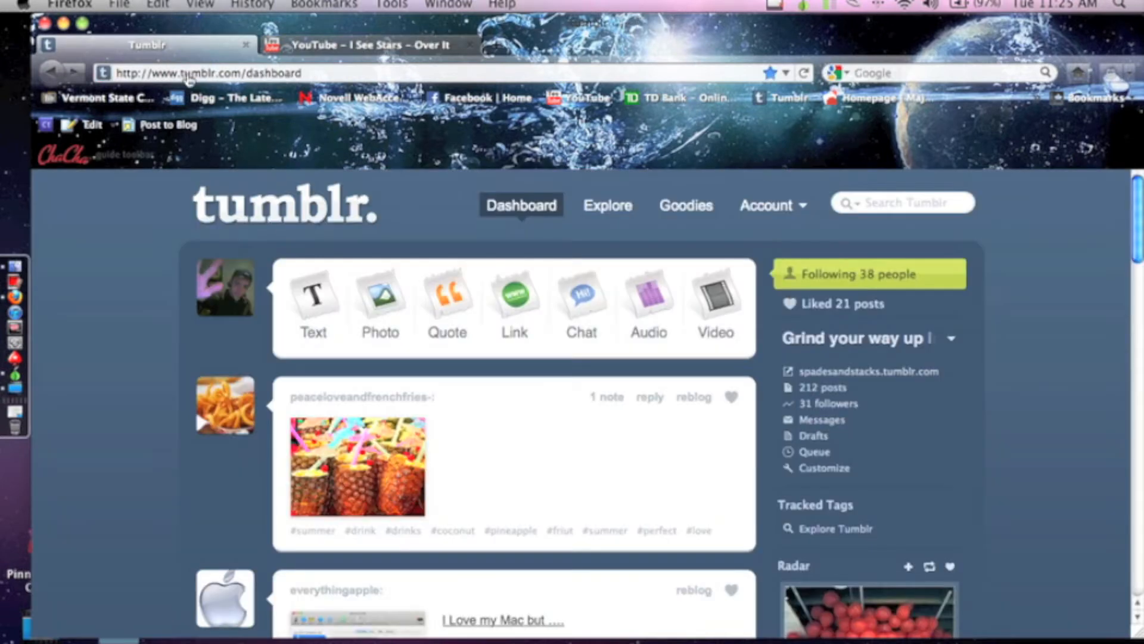
pyautogui.click(226, 284)
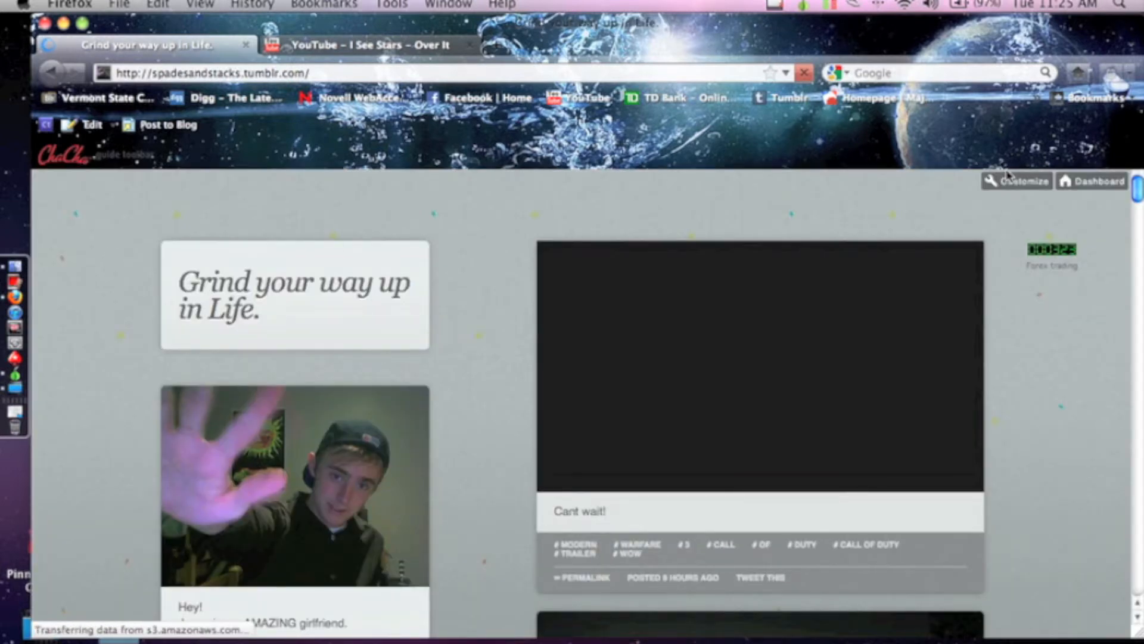
pyautogui.scroll(-3)
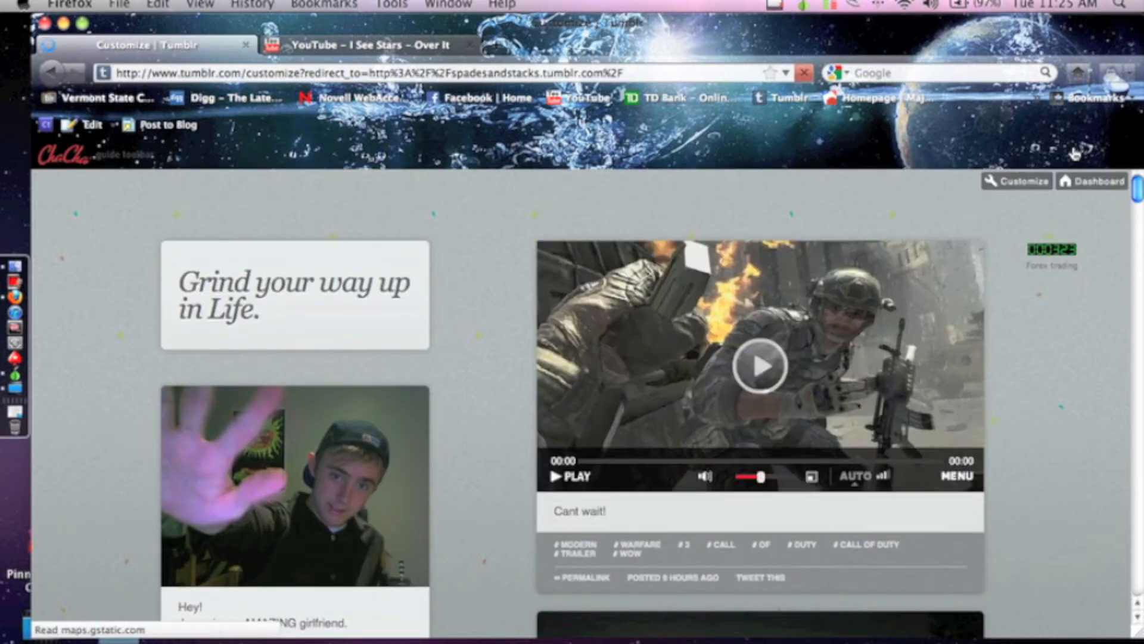
pyautogui.click(1017, 181)
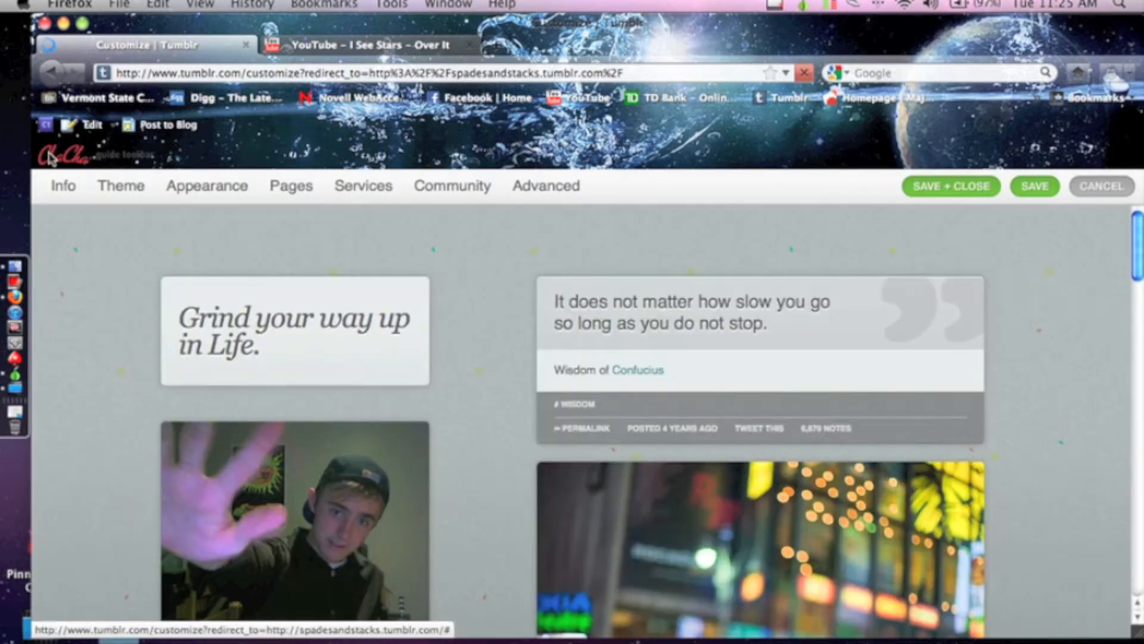
# Check the blog's Info description briefly, then close it to preview the blog
pyautogui.click(64, 186)
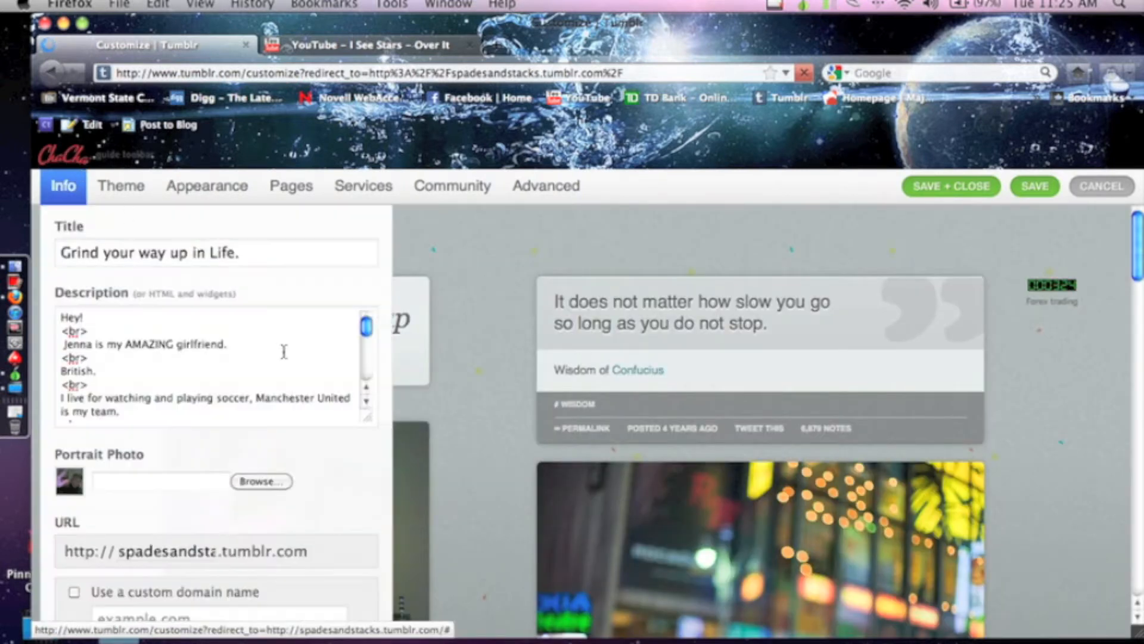
pyautogui.scroll(-3)
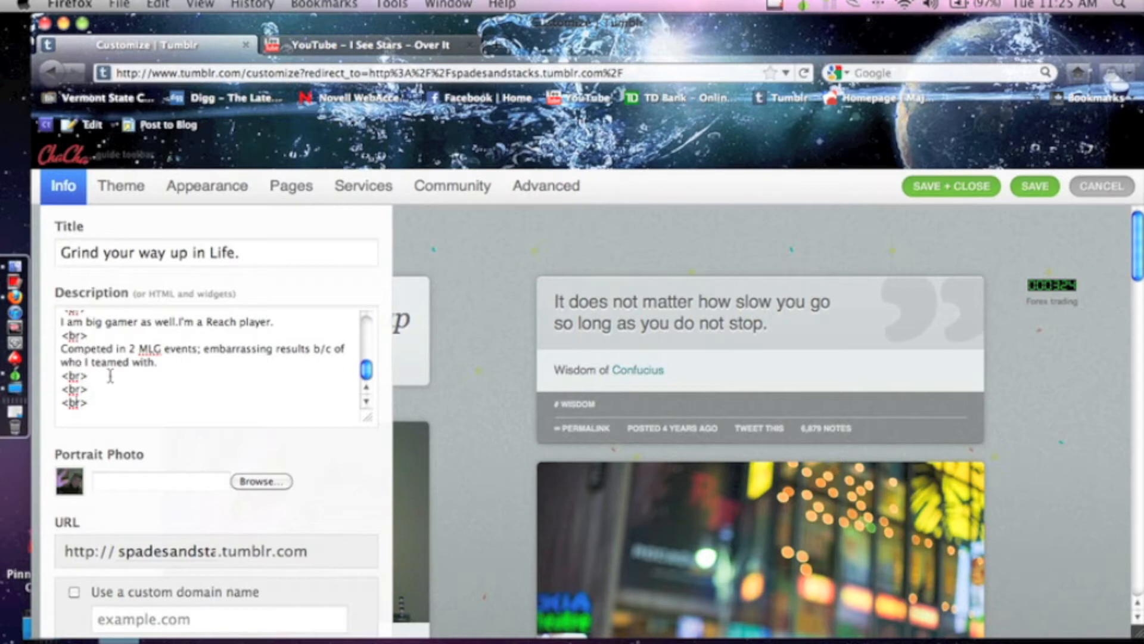
pyautogui.click(63, 186)
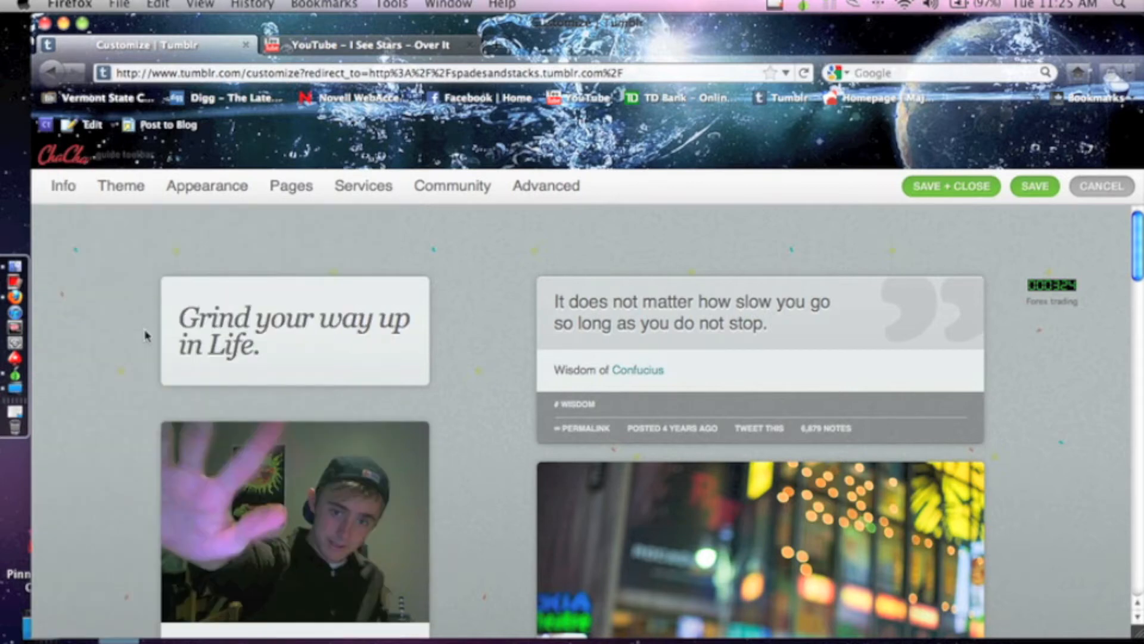
pyautogui.scroll(-3)
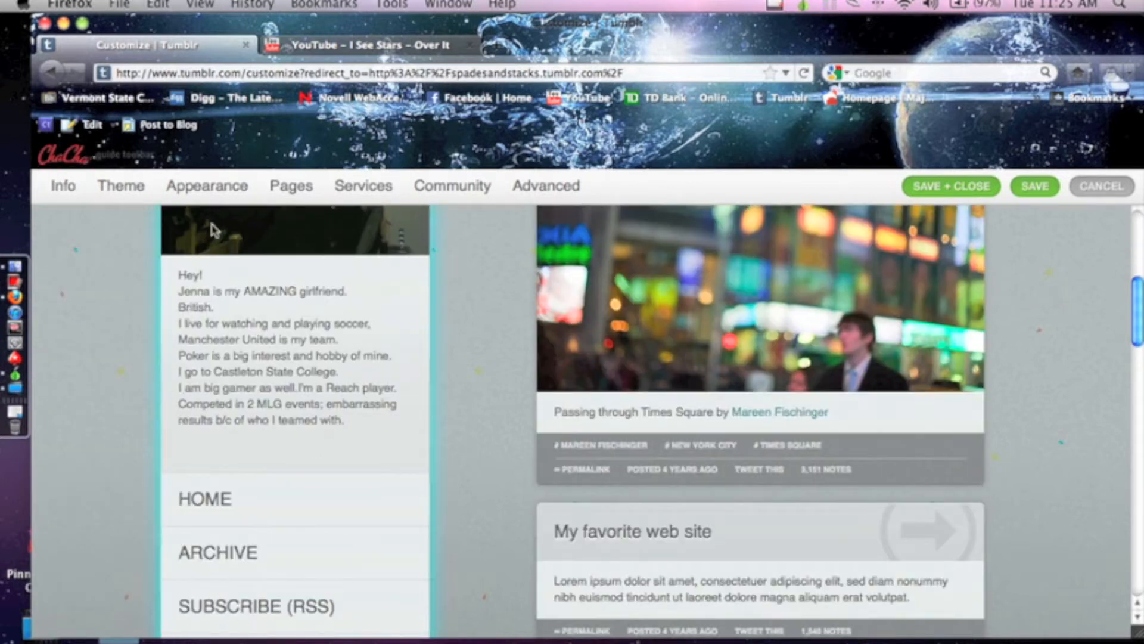
pyautogui.scroll(3)
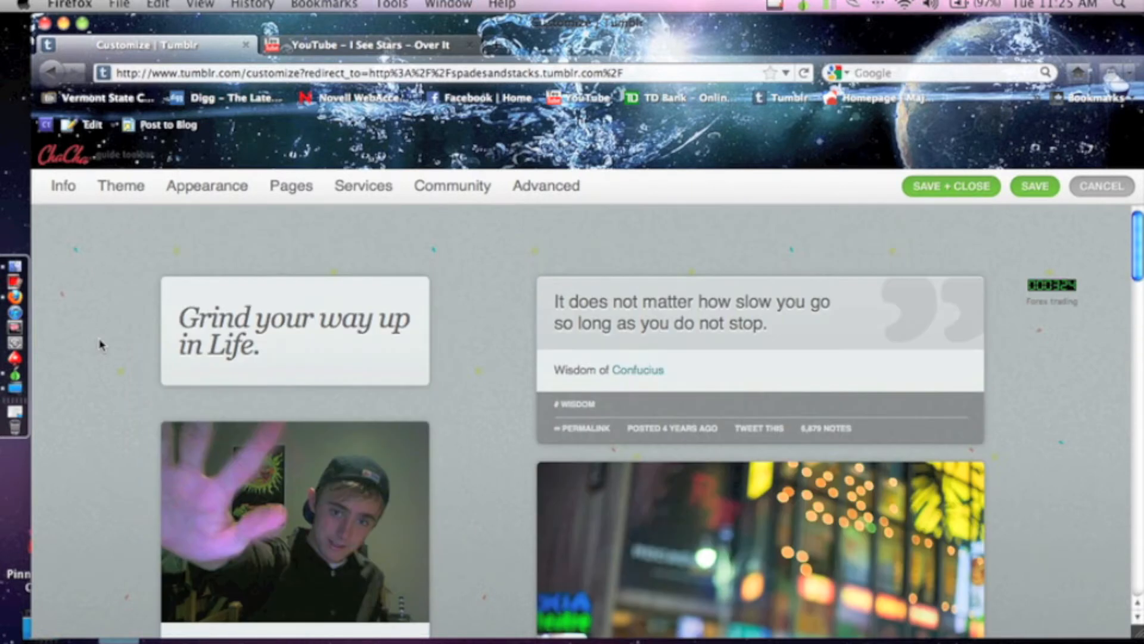
# Edit the pasted embed code in the Description so its width is 30 and height 25
pyautogui.click(63, 186)
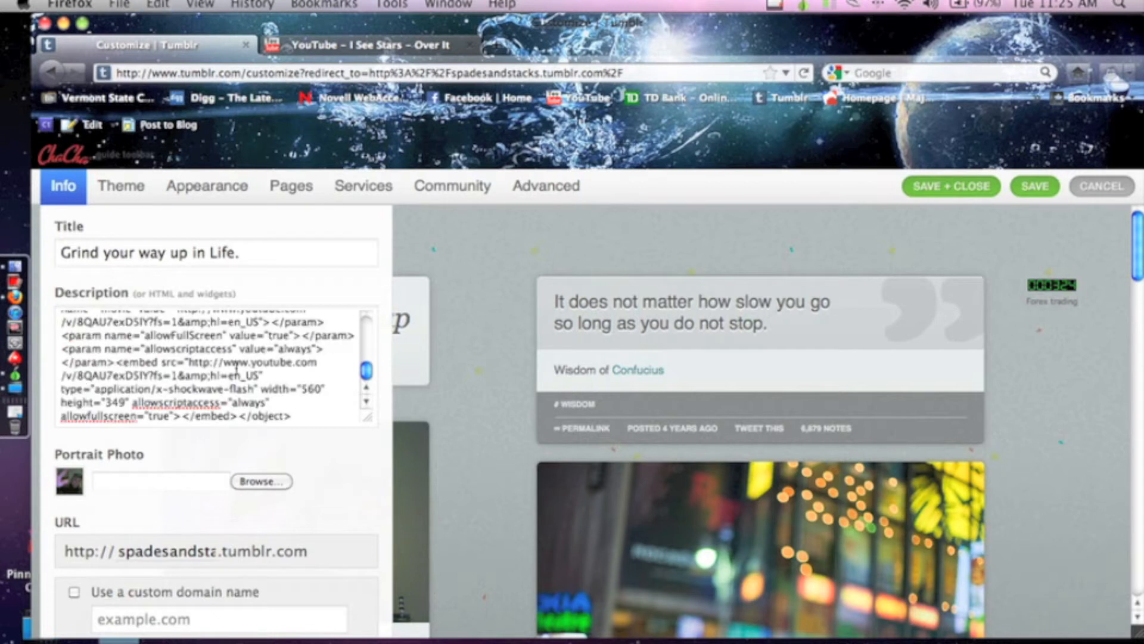
pyautogui.scroll(3)
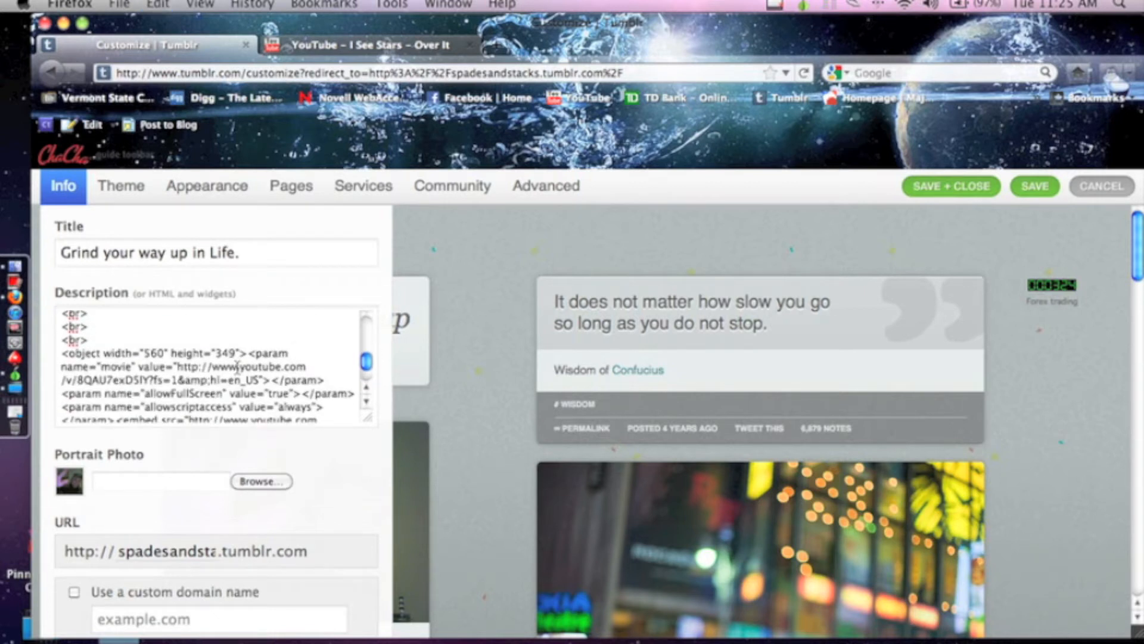
pyautogui.scroll(-3)
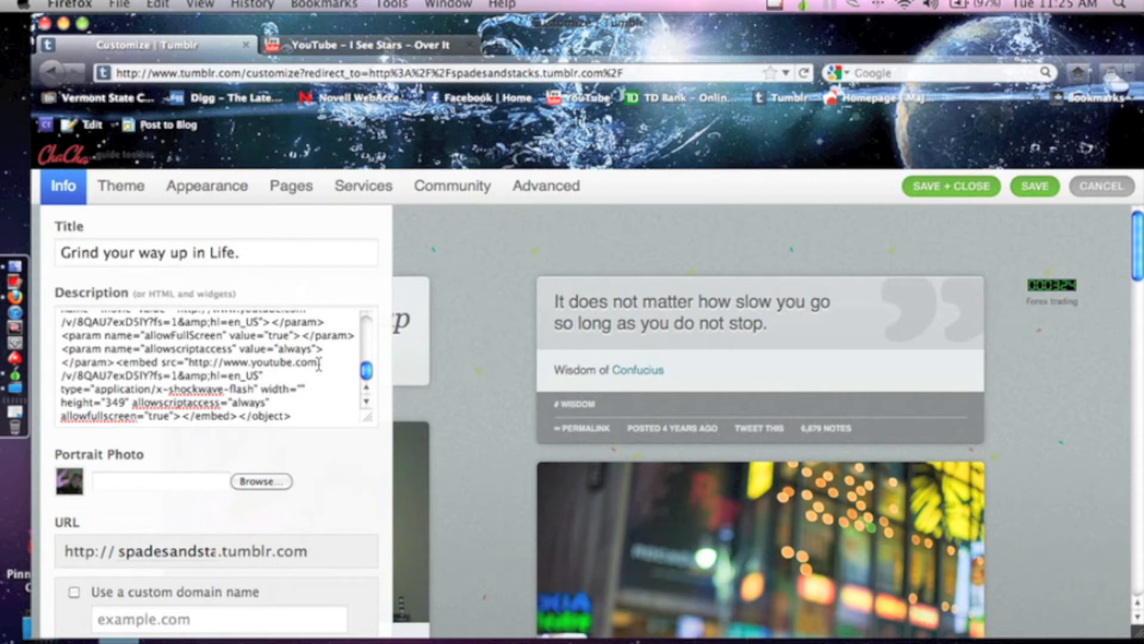
pyautogui.write('30')
pyautogui.write('25')
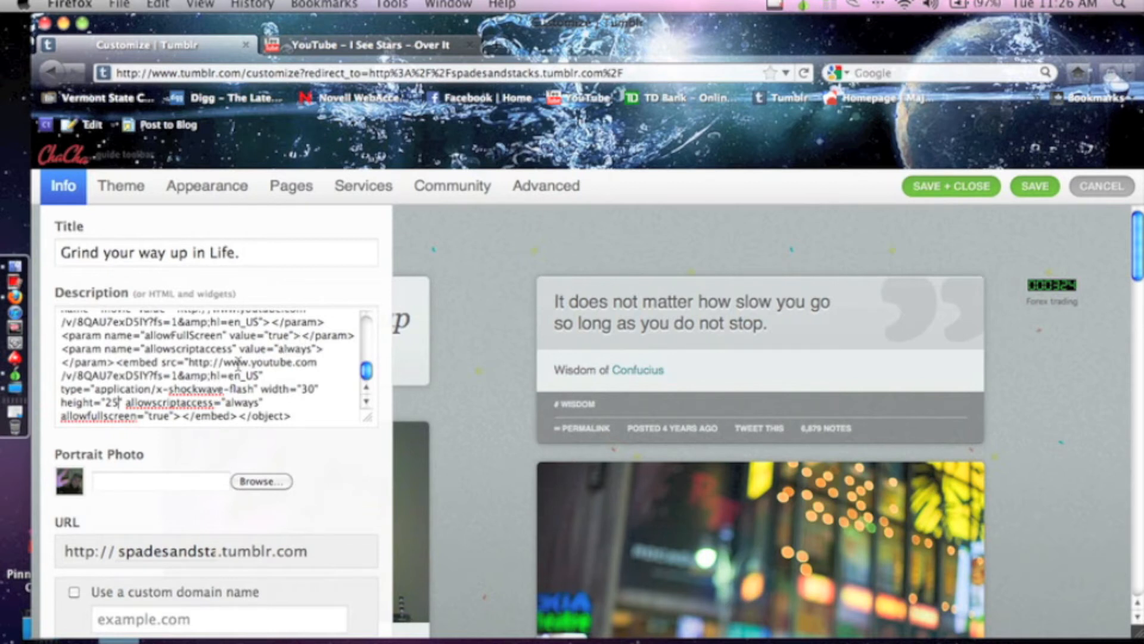
# Scroll the Description back to the top and collapse Info so the preview refreshes
pyautogui.scroll(3)
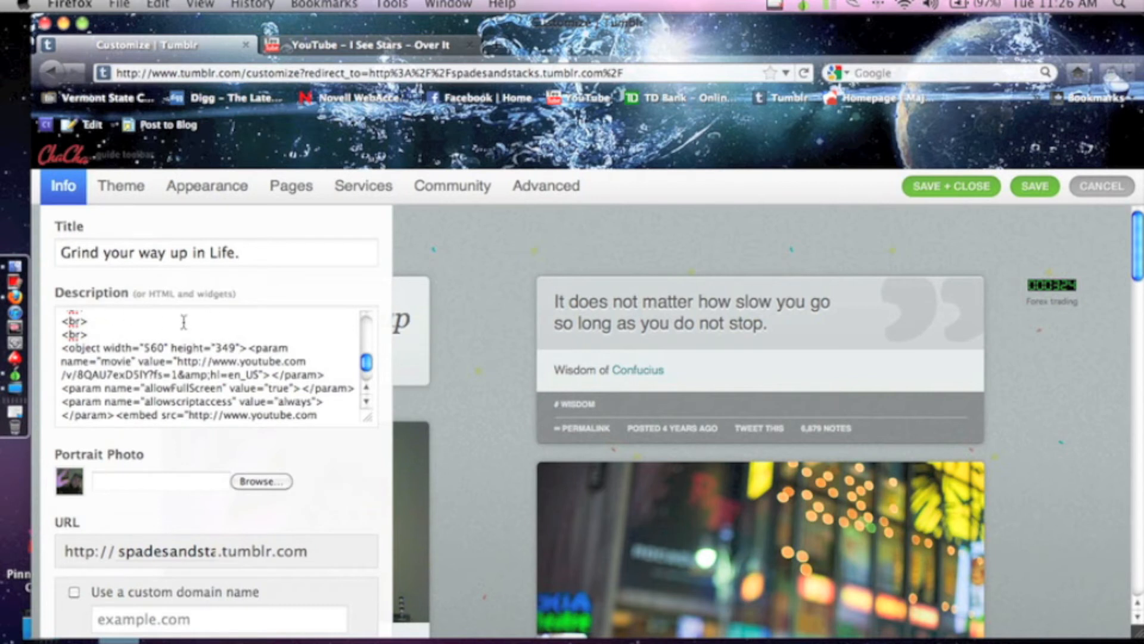
pyautogui.scroll(-3)
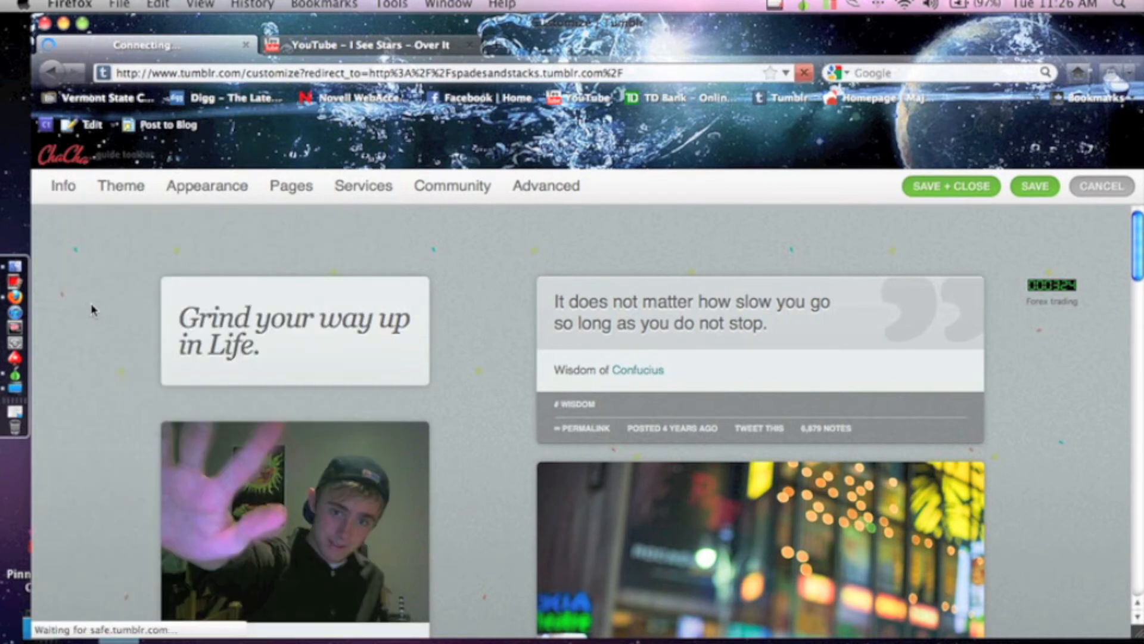
# Find the tiny player under the bio and pause, play and pause the song with it
pyautogui.scroll(-3)
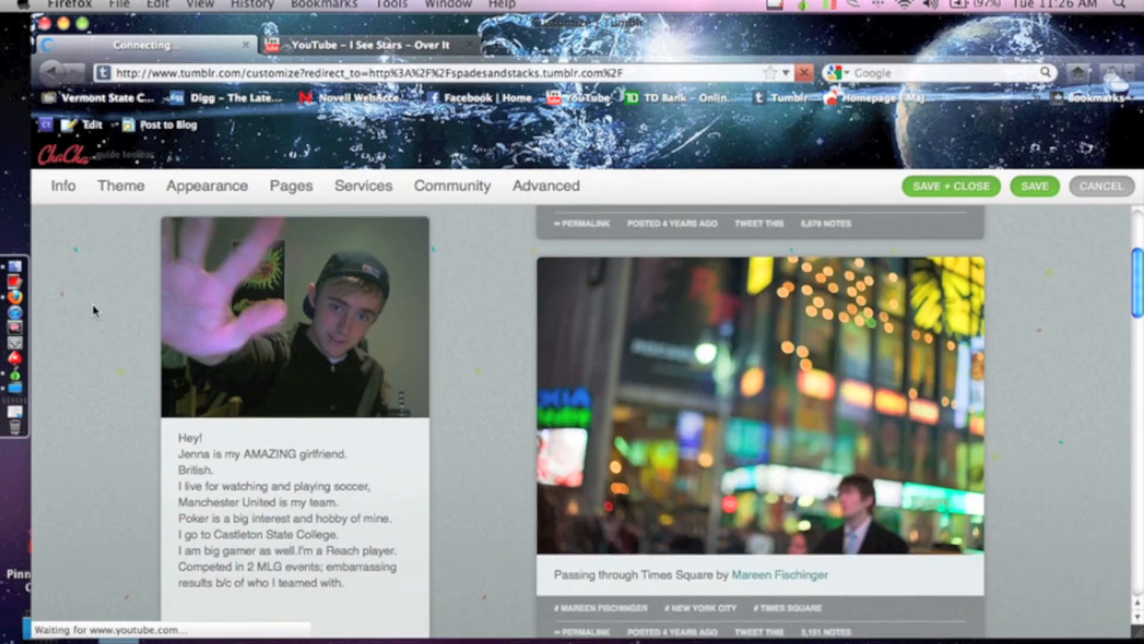
pyautogui.scroll(-3)
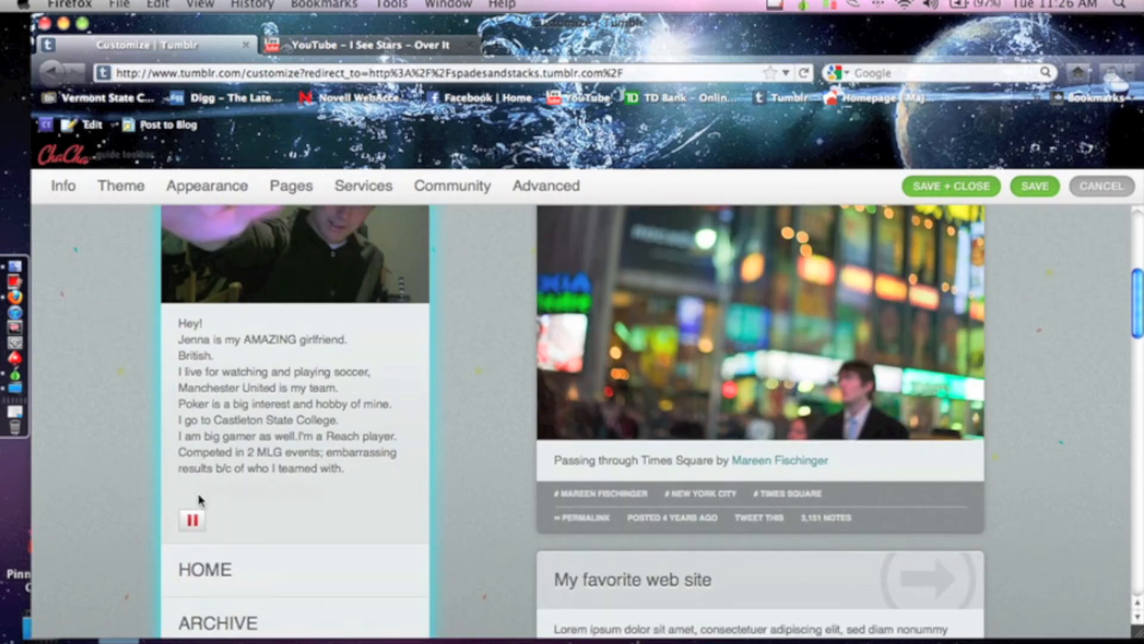
pyautogui.click(191, 519)
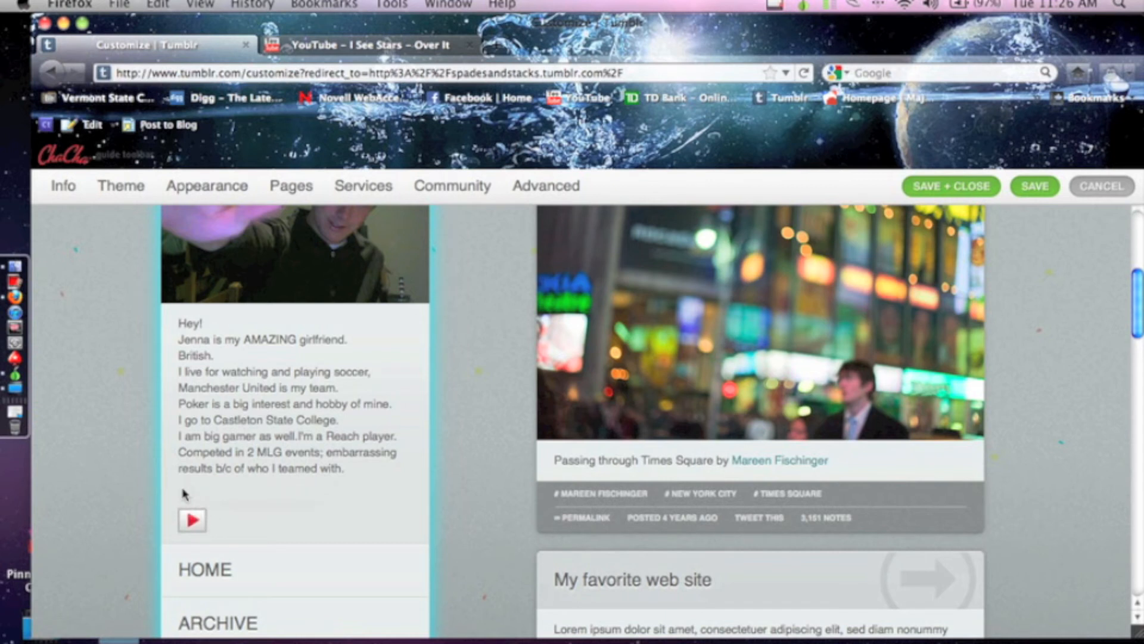
pyautogui.moveTo(394, 20)
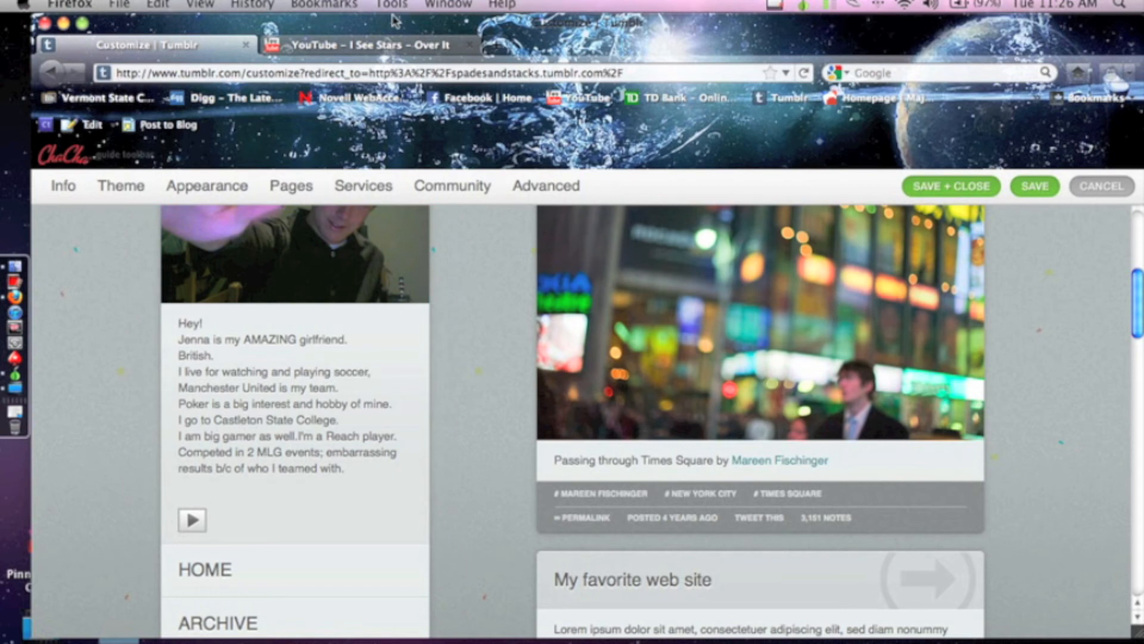
pyautogui.moveTo(172, 499)
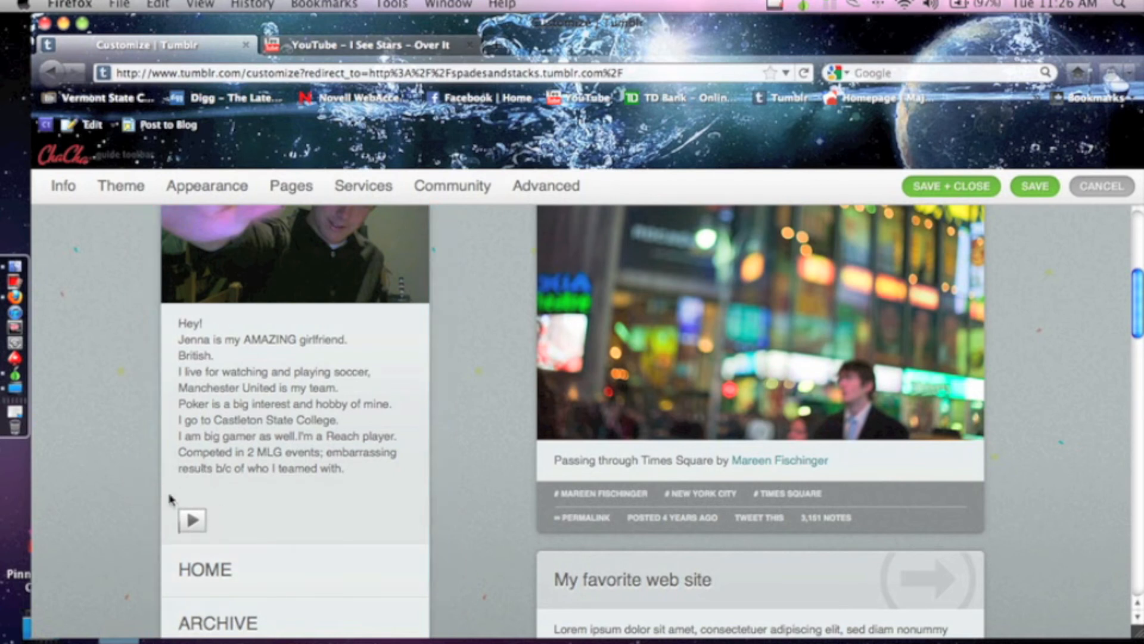
pyautogui.moveTo(191, 516)
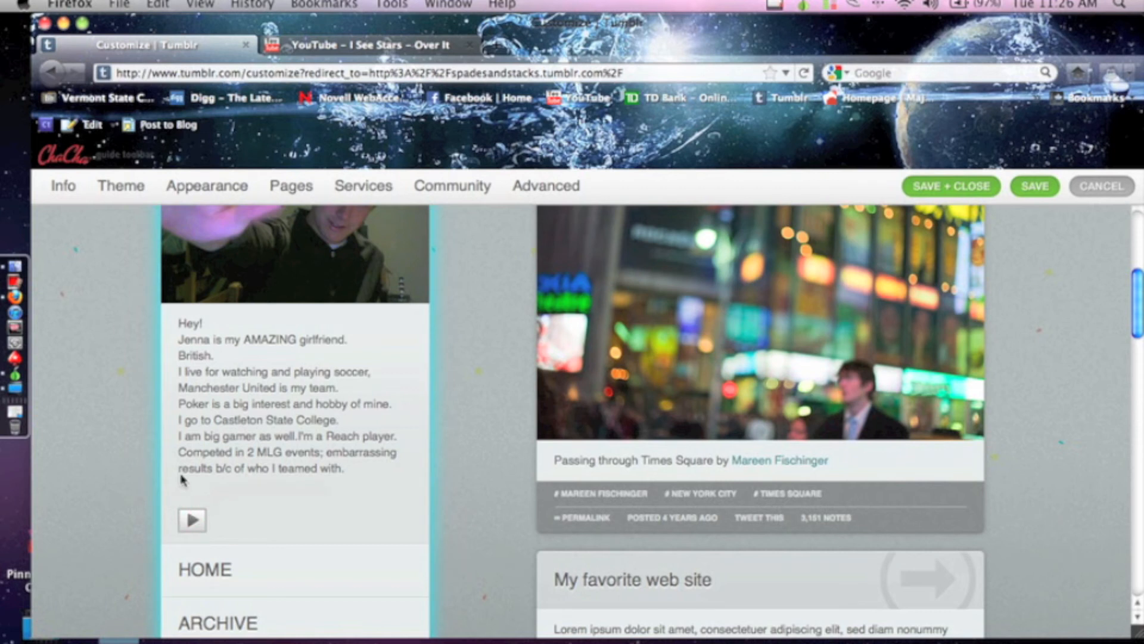
pyautogui.moveTo(207, 508)
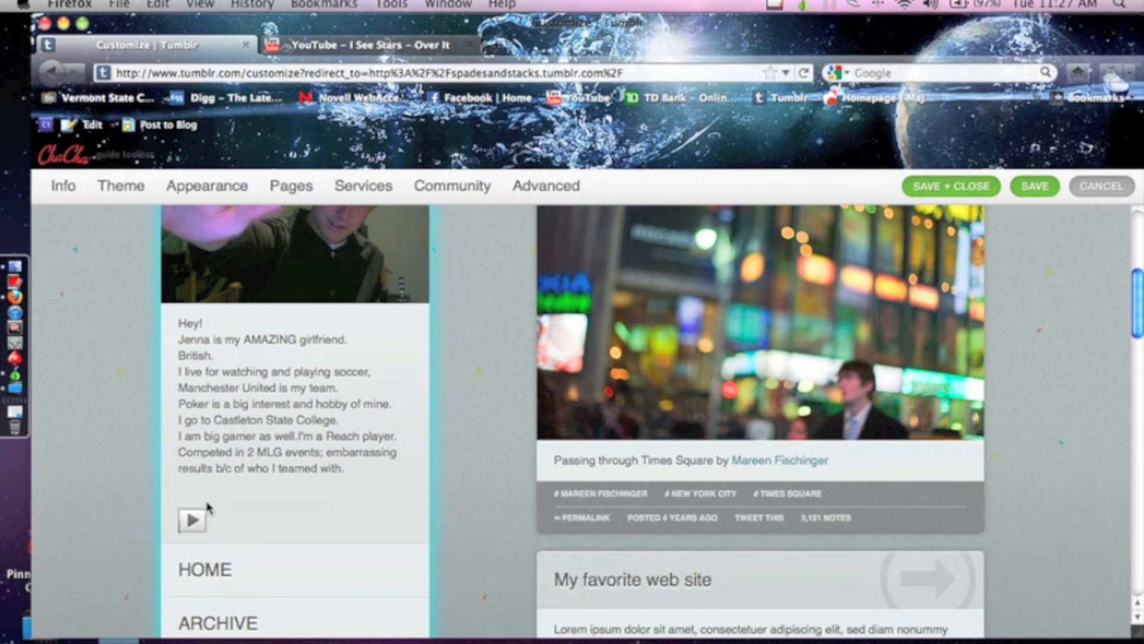
pyautogui.click(192, 519)
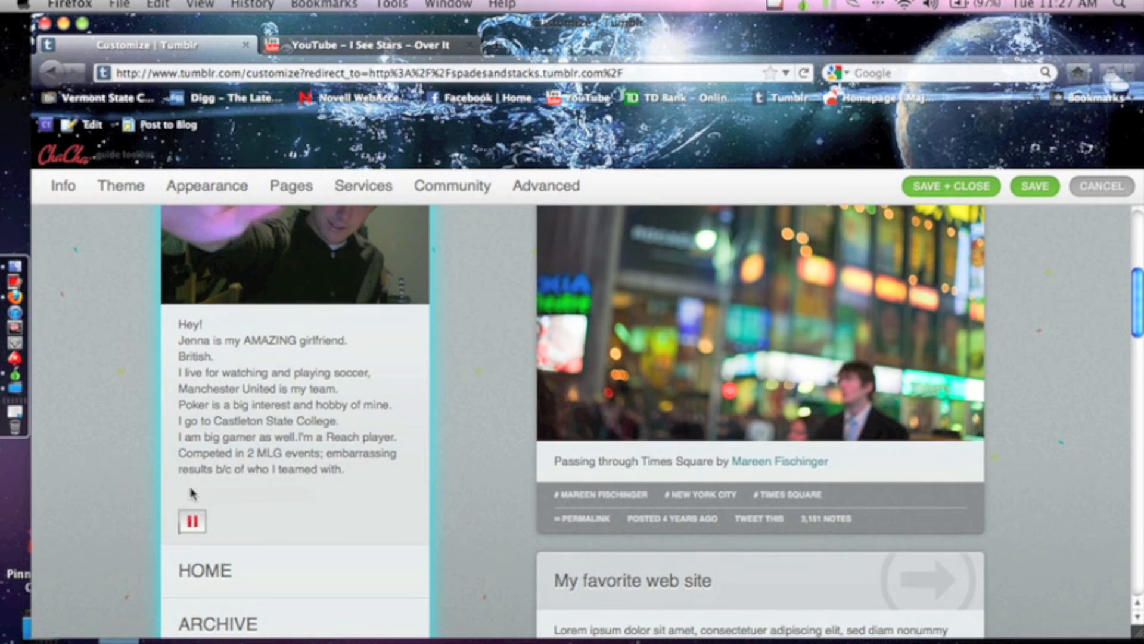
pyautogui.click(192, 521)
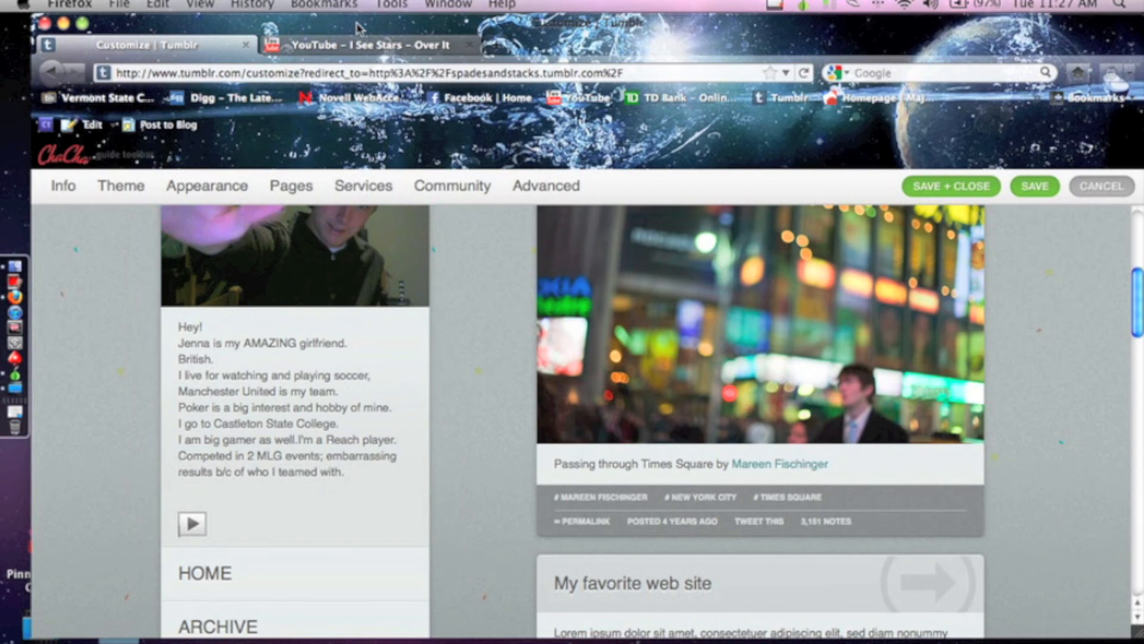
# Glance at the YouTube video page and return to the Tumblr customization
pyautogui.click(358, 45)
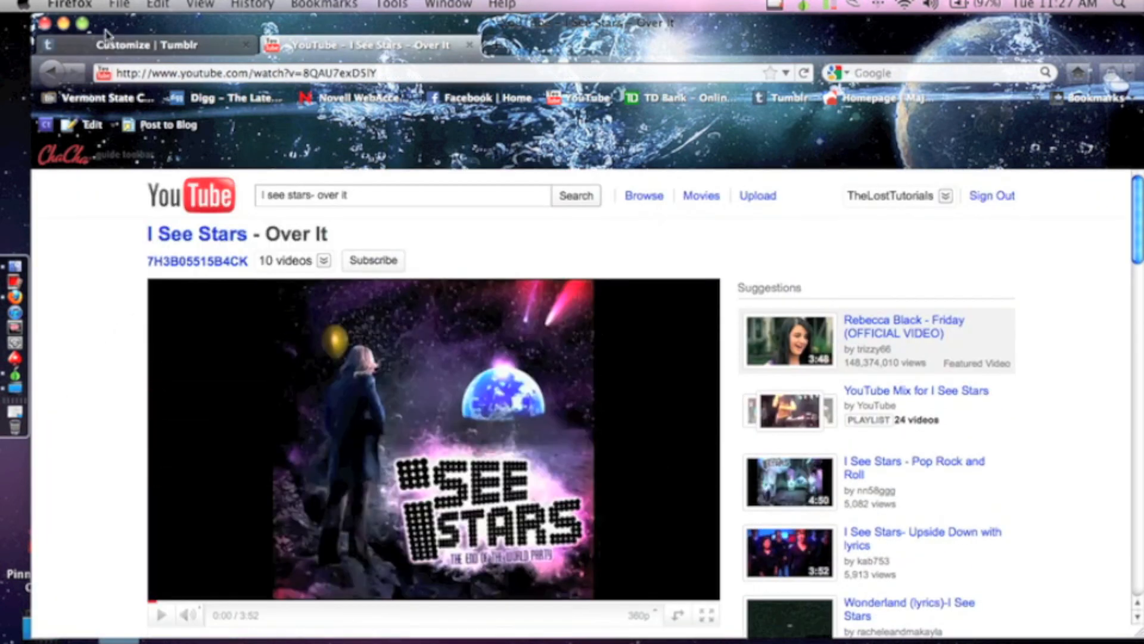
pyautogui.click(138, 44)
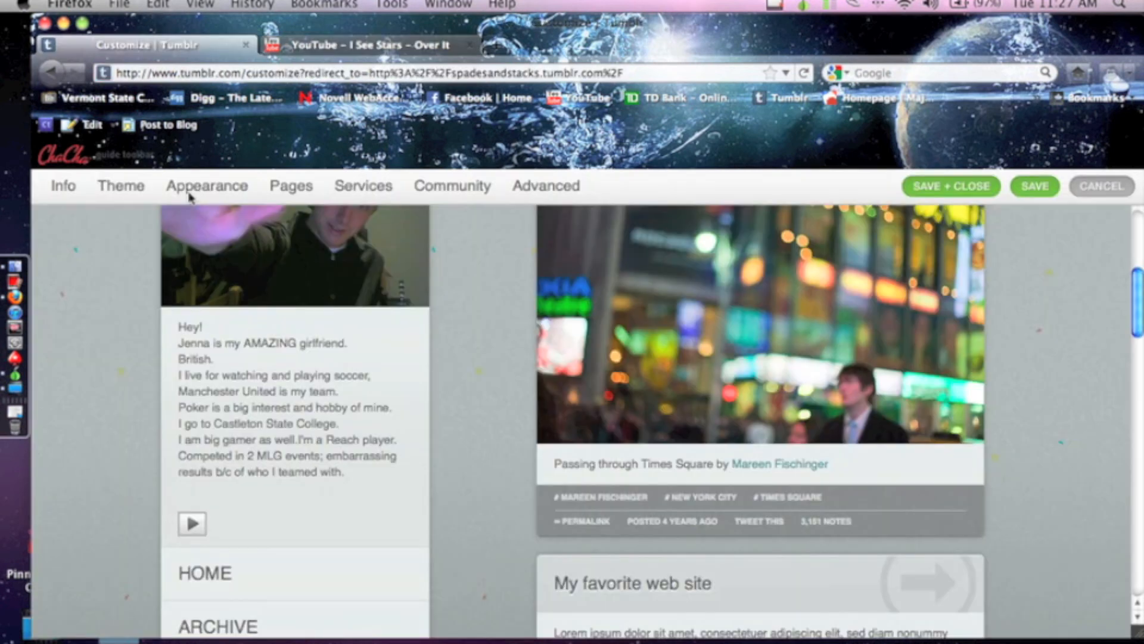
pyautogui.moveTo(135, 284)
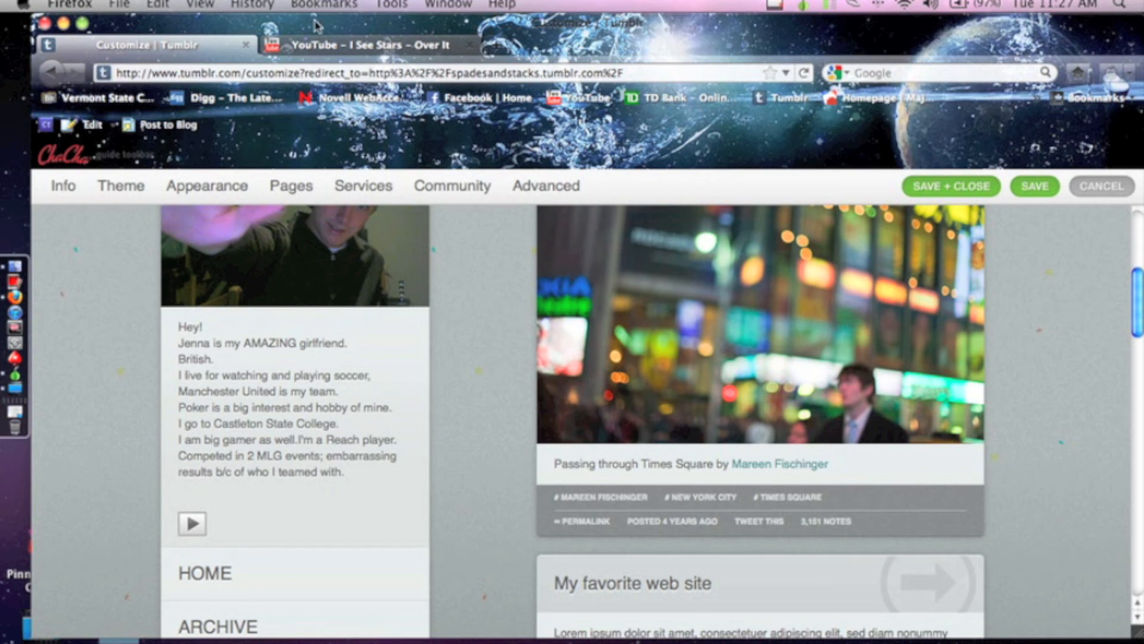
pyautogui.moveTo(368, 18)
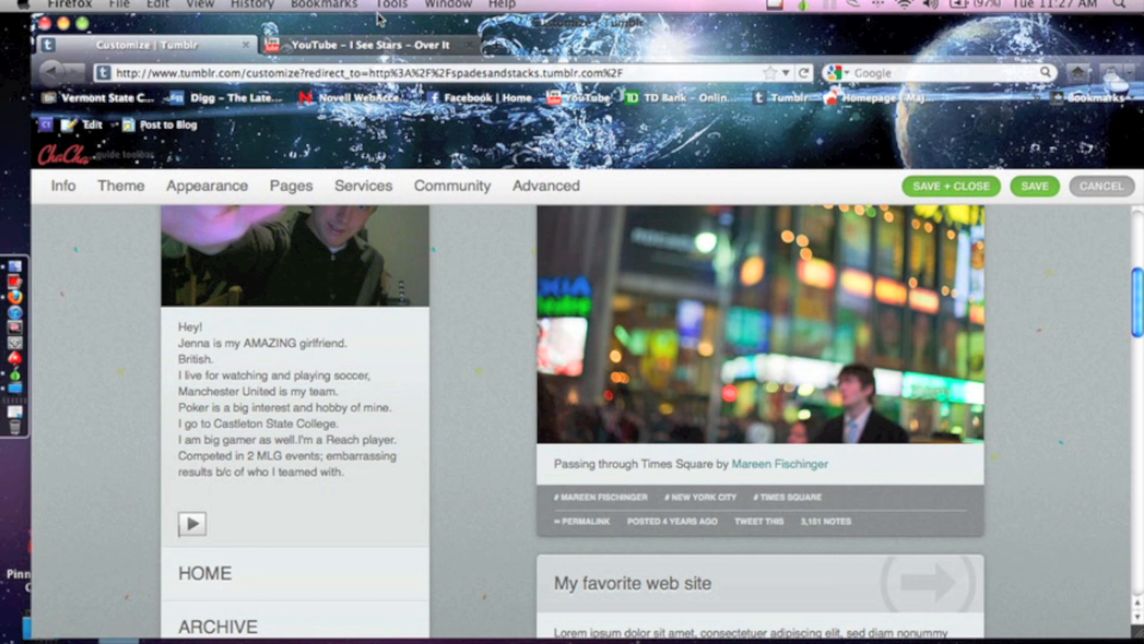
pyautogui.moveTo(222, 165)
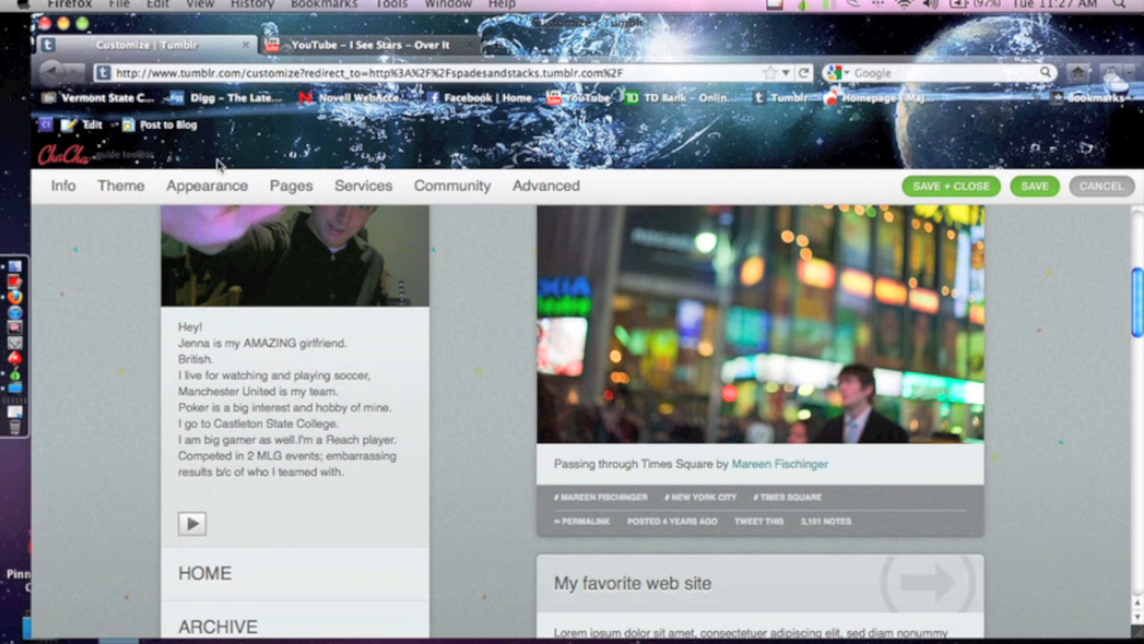
pyautogui.moveTo(87, 310)
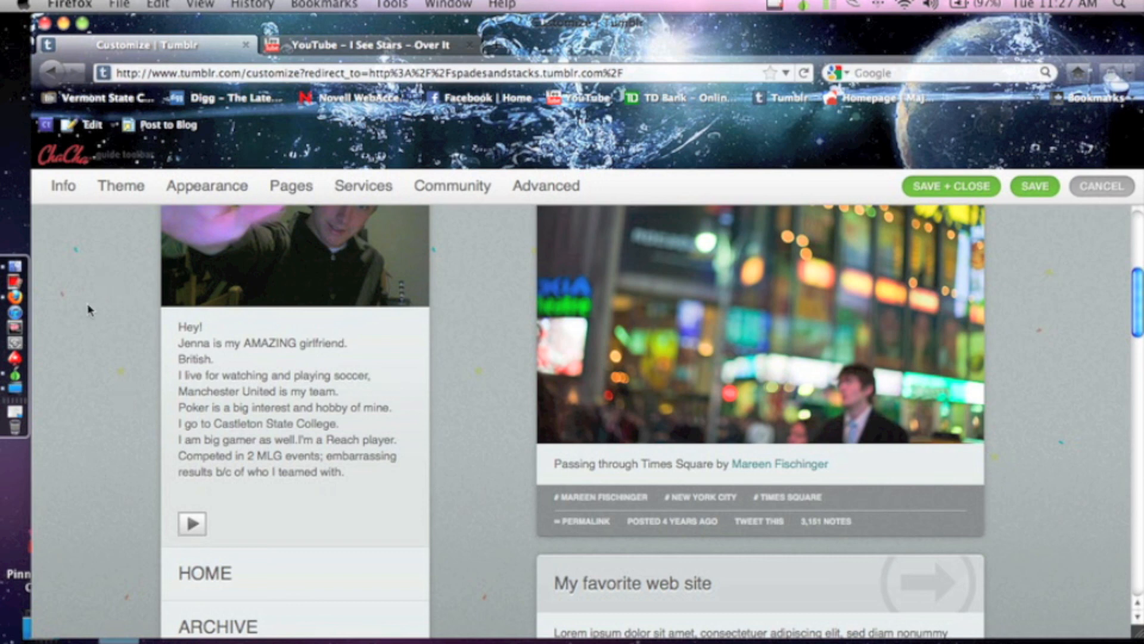
pyautogui.moveTo(385, 22)
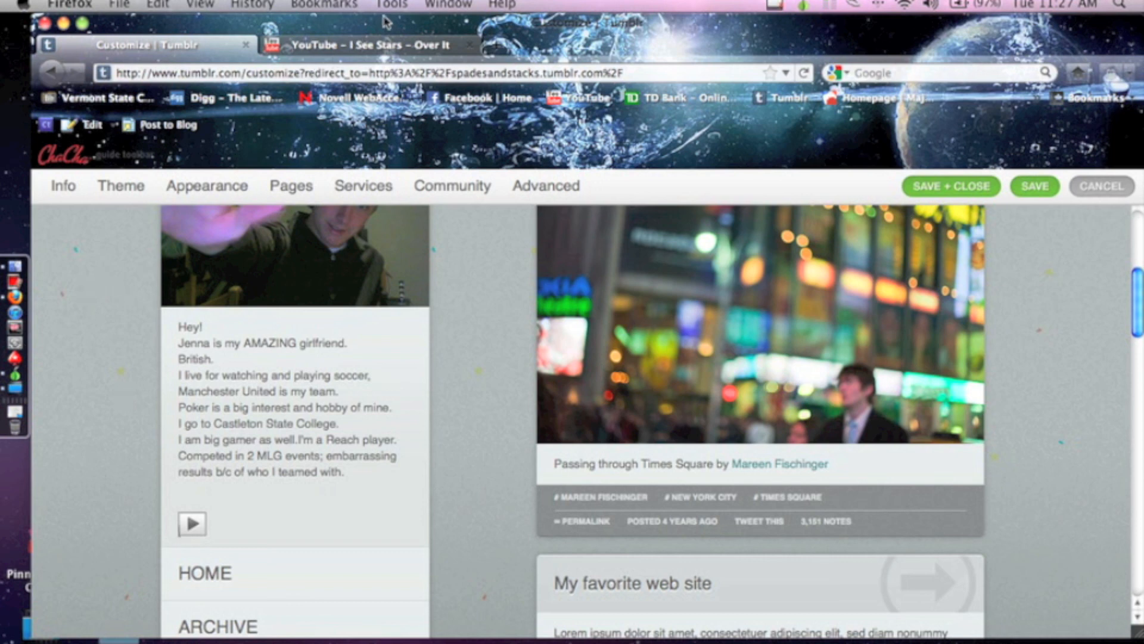